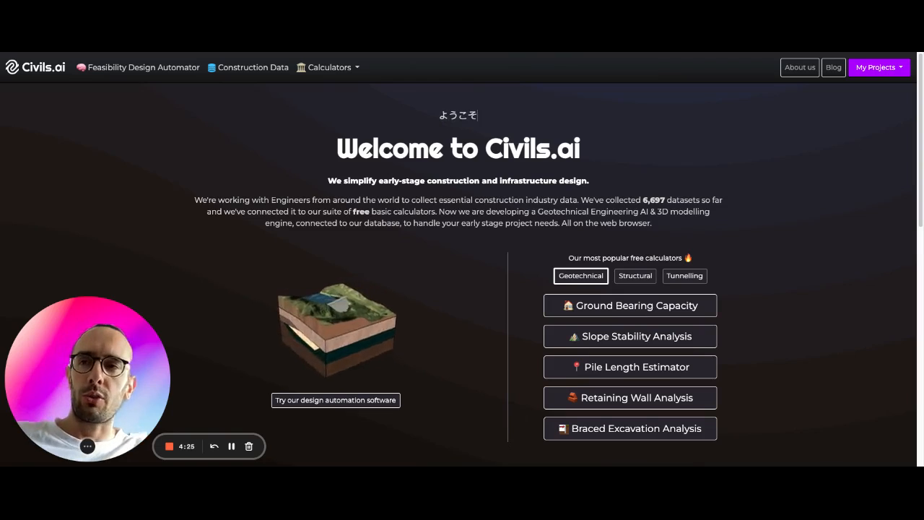
mouse_move(321, 98)
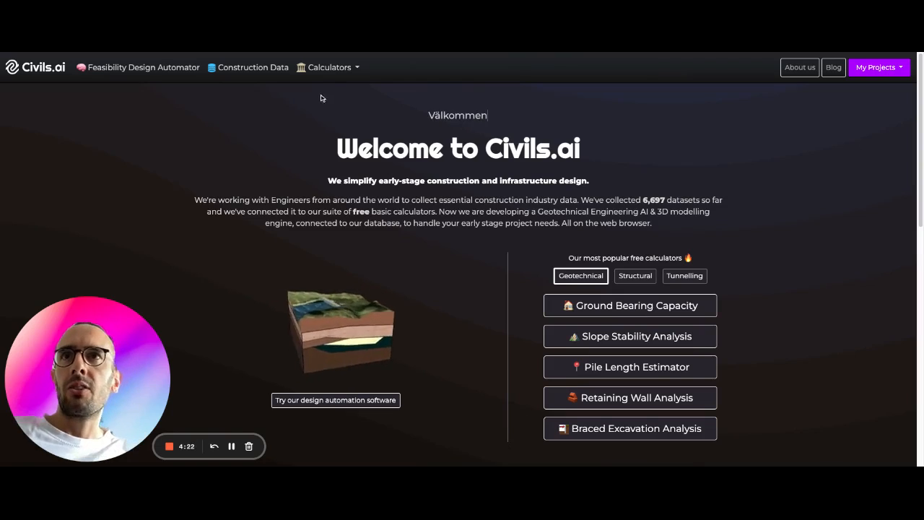
Step: Bring up the Calculators menu listing the geotechnical calculators
click(330, 68)
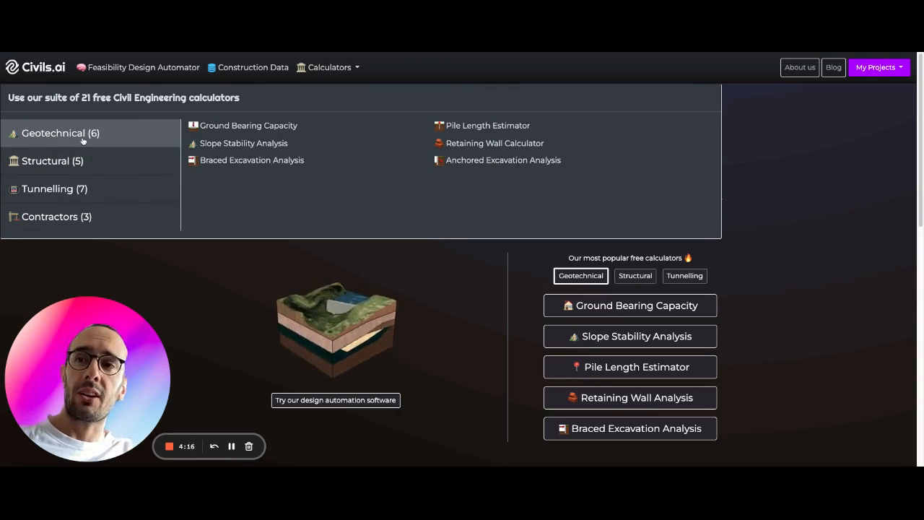
mouse_move(494, 143)
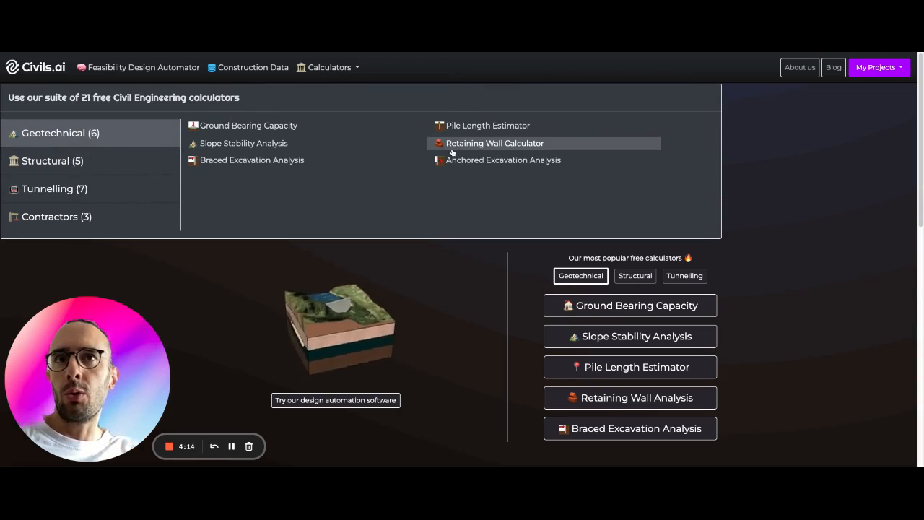
mouse_move(503, 159)
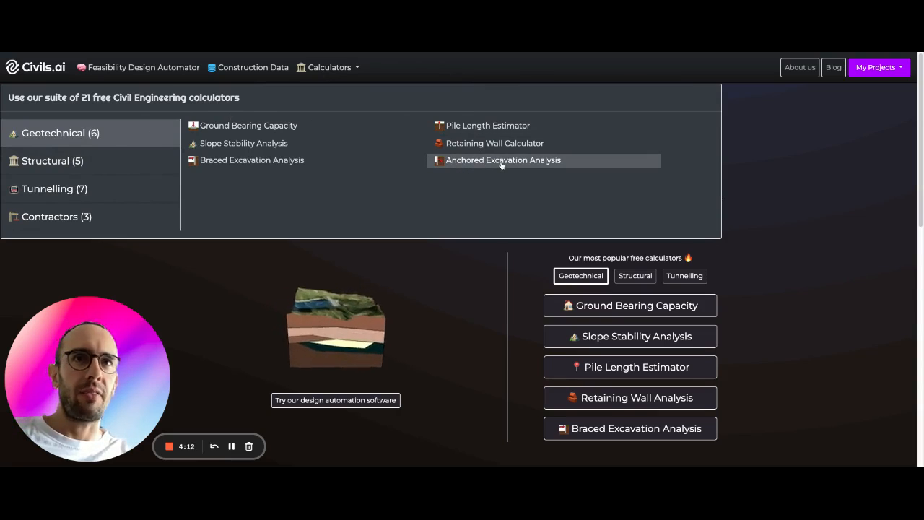
mouse_move(488, 207)
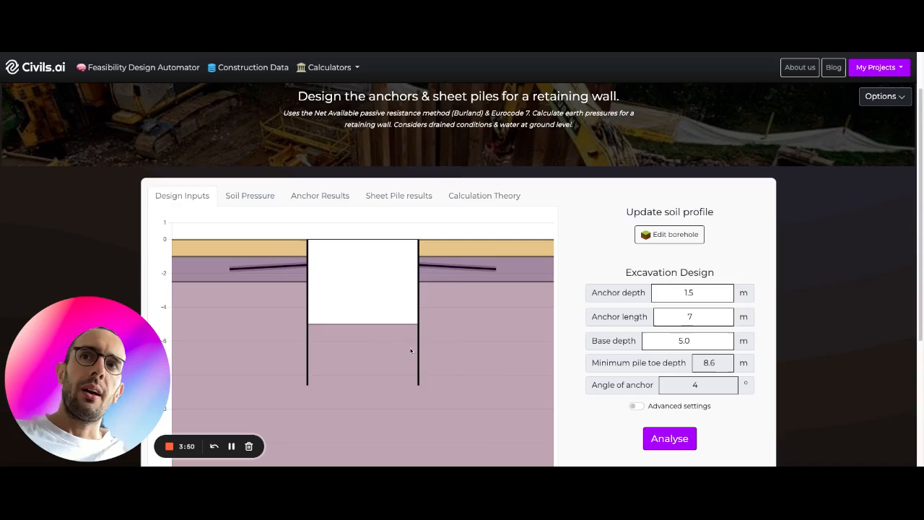
scroll(up, 3)
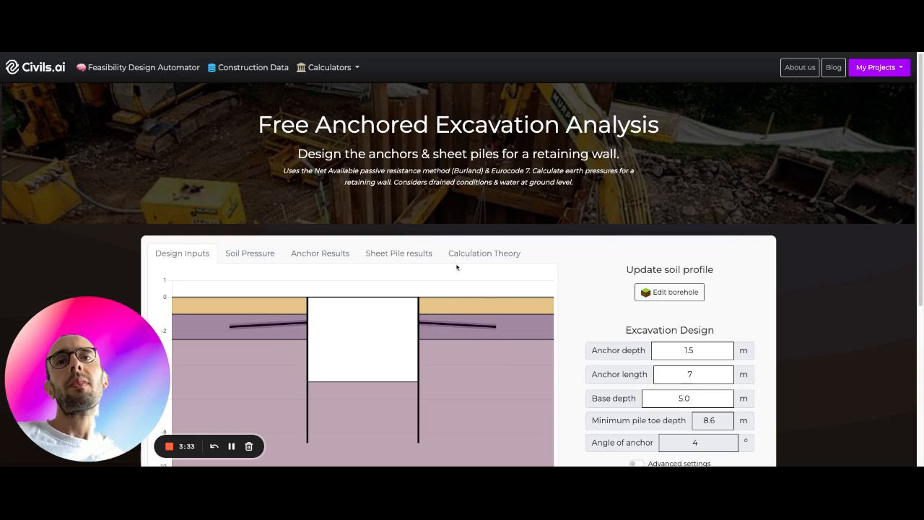
scroll(down, 3)
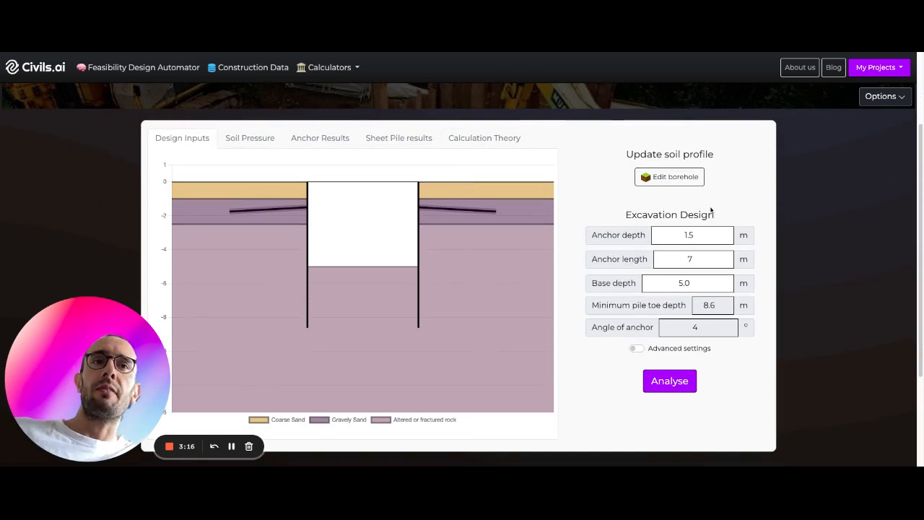
Step: Edit the borehole: remove the fractured rock layer, set layer 2 to 30 m Clay, and update the profile
click(669, 177)
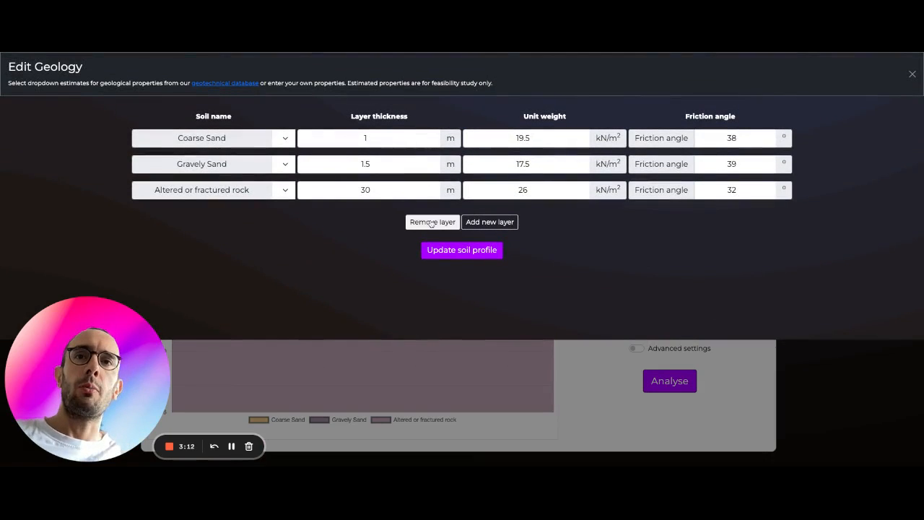
click(432, 223)
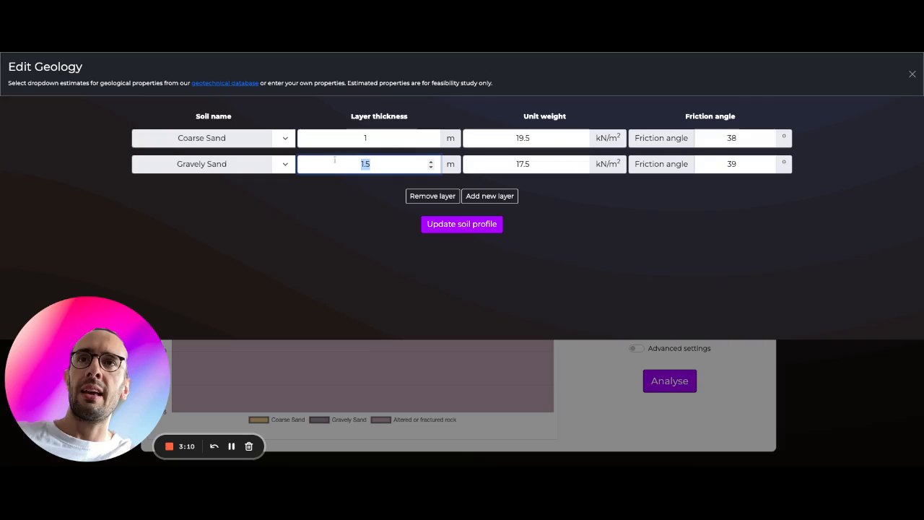
text(3)
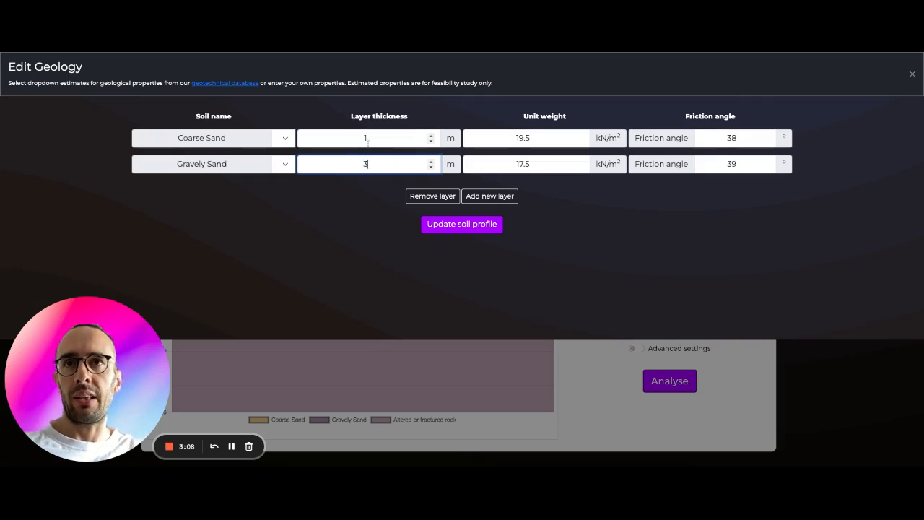
text(0)
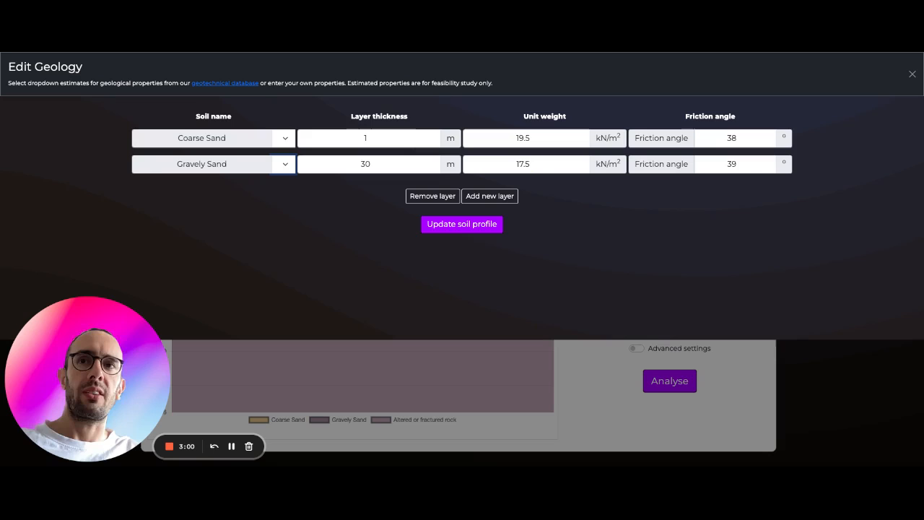
click(213, 163)
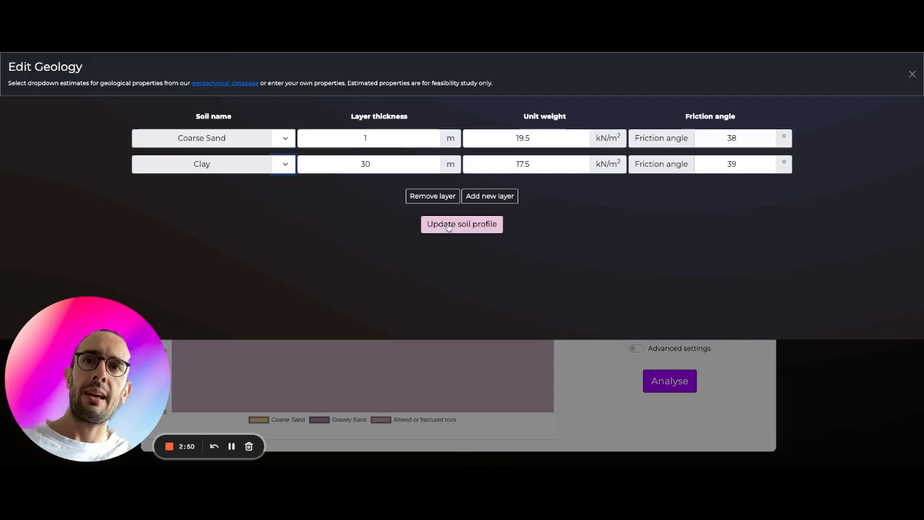
click(462, 224)
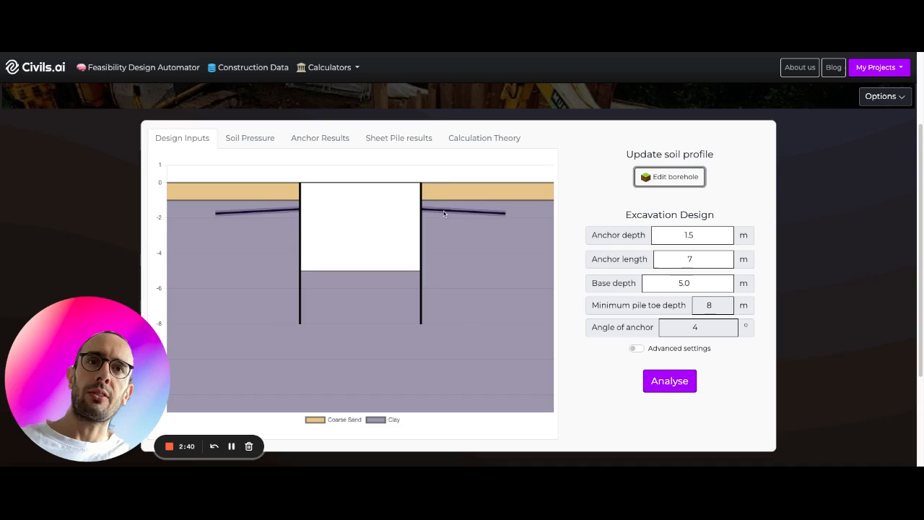
Step: Toggle the advanced anchor and wall options on and off, then view the Soil Pressure results
click(690, 234)
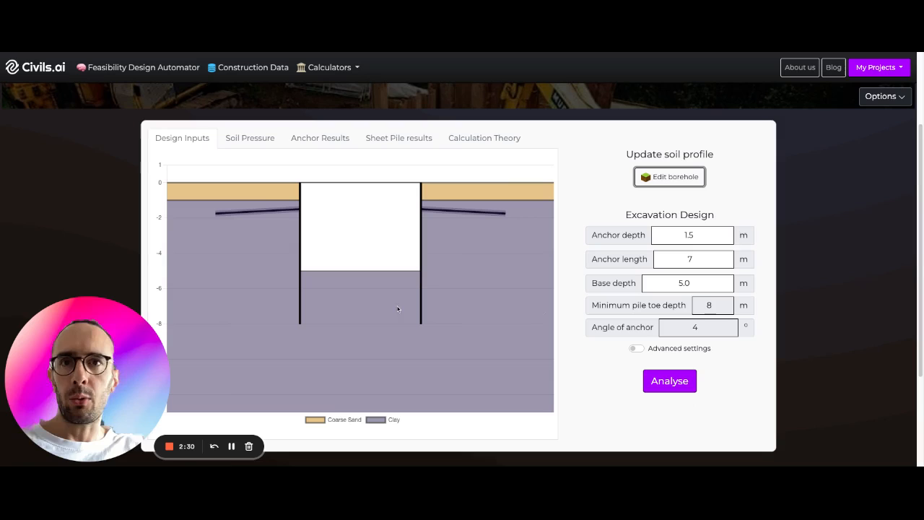
mouse_move(422, 327)
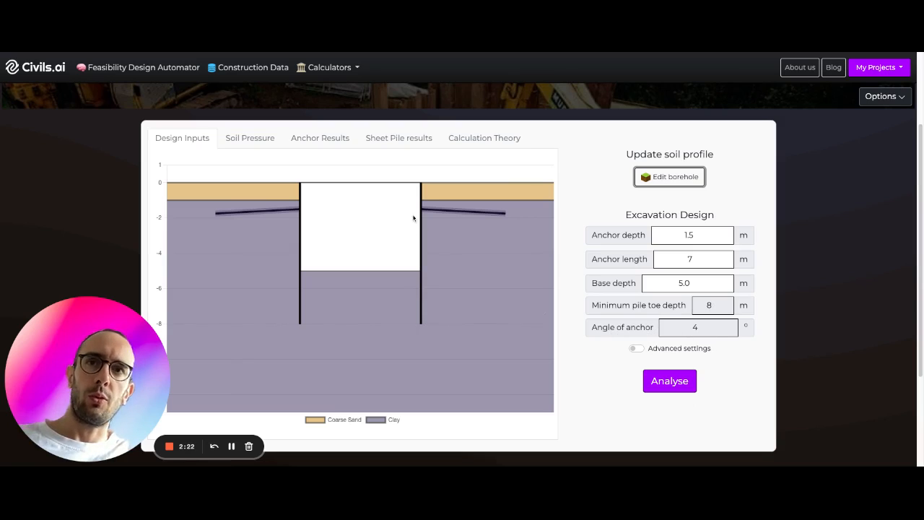
click(636, 354)
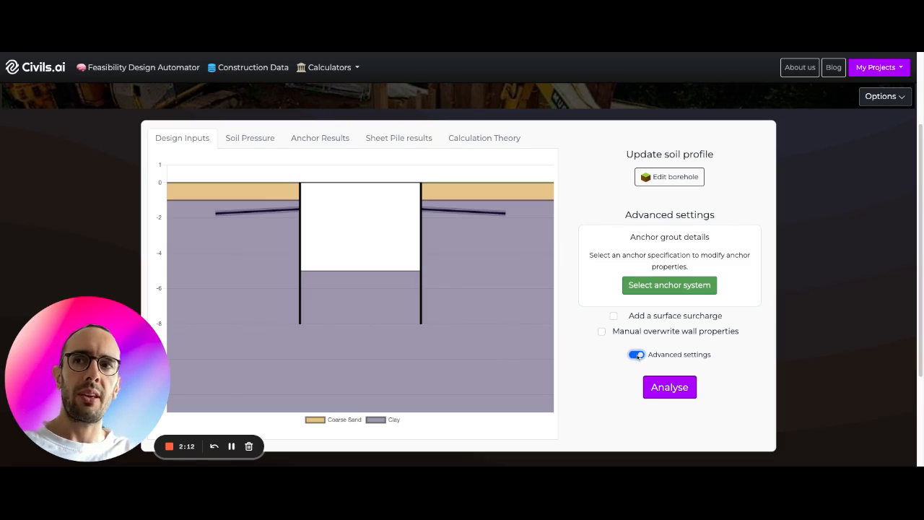
click(636, 354)
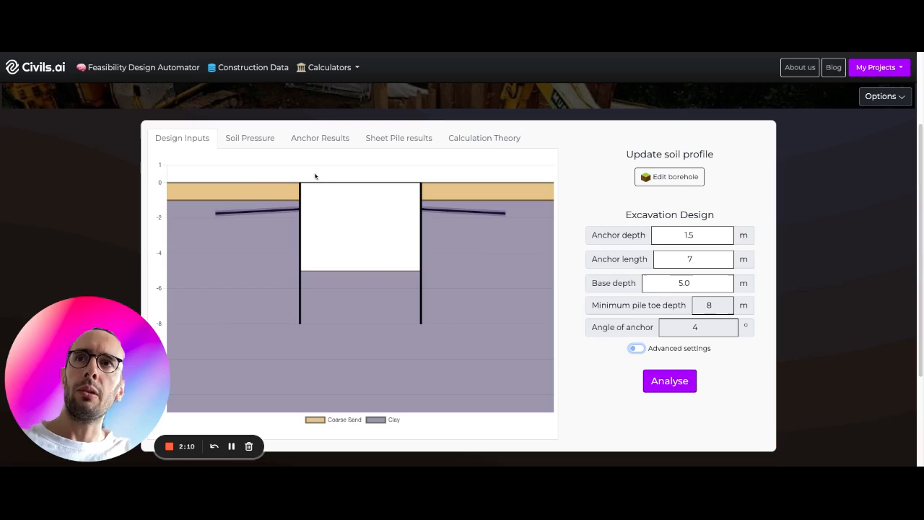
click(250, 139)
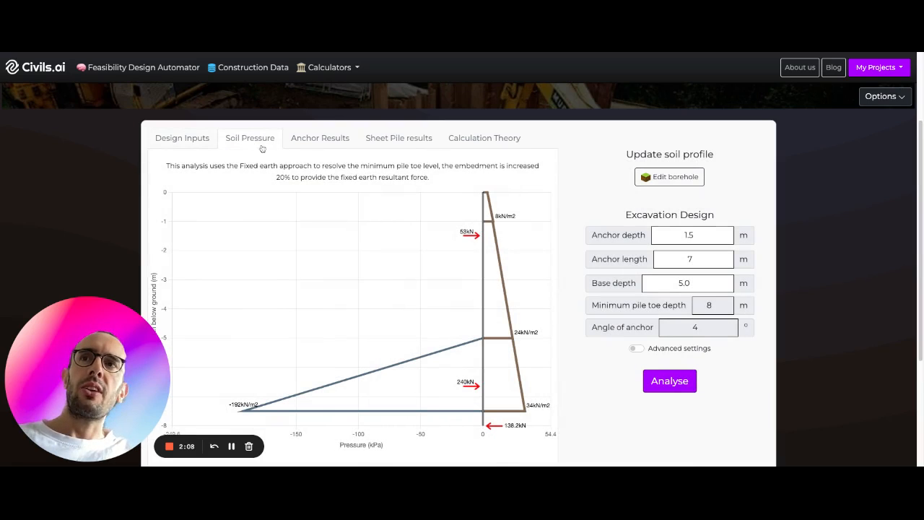
Step: View the Anchor Results: 39 kN/m characteristic, 53 kN/m design load, 7 m anchor length
scroll(down, 3)
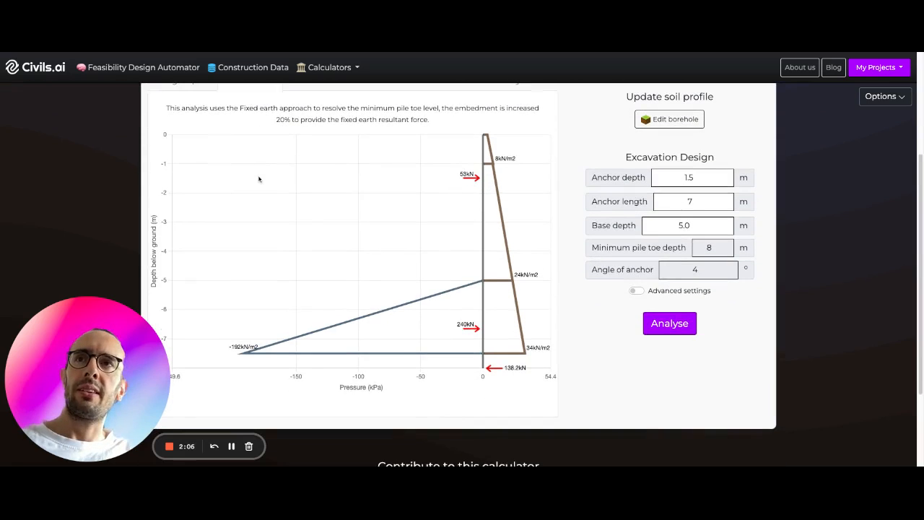
scroll(up, 3)
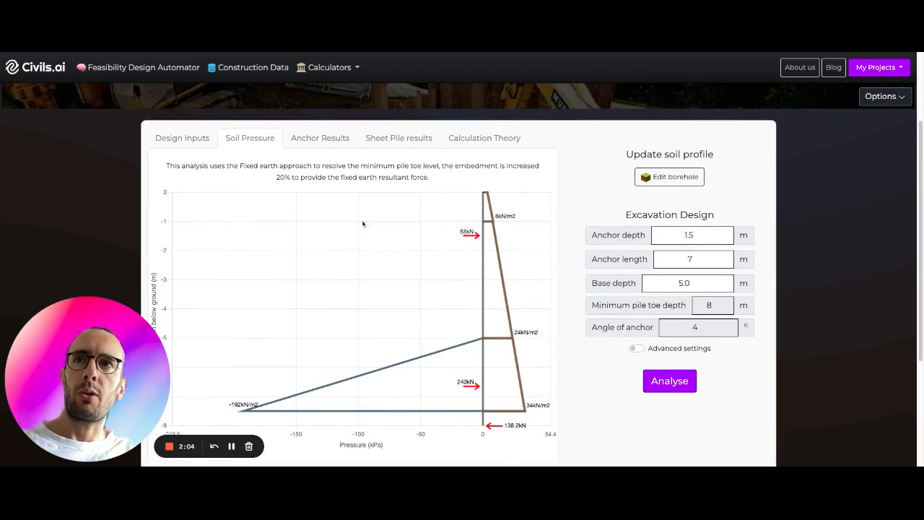
mouse_move(490, 302)
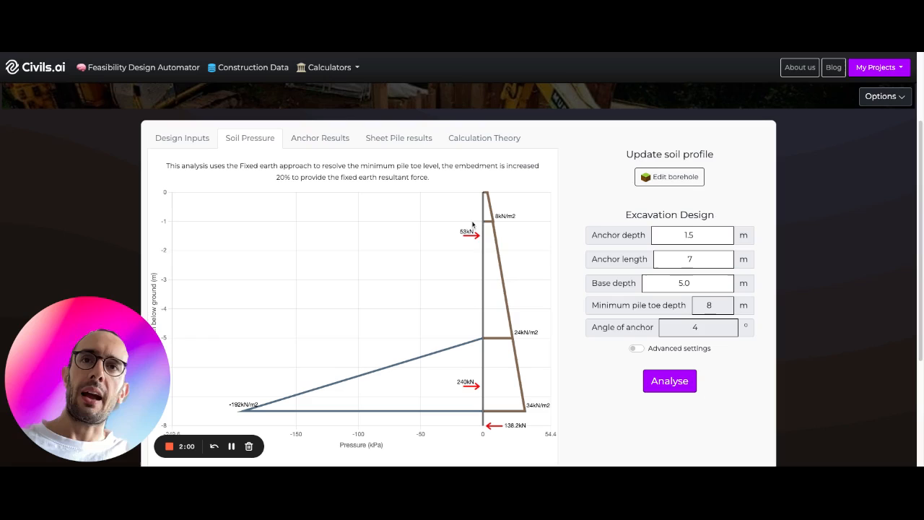
mouse_move(450, 248)
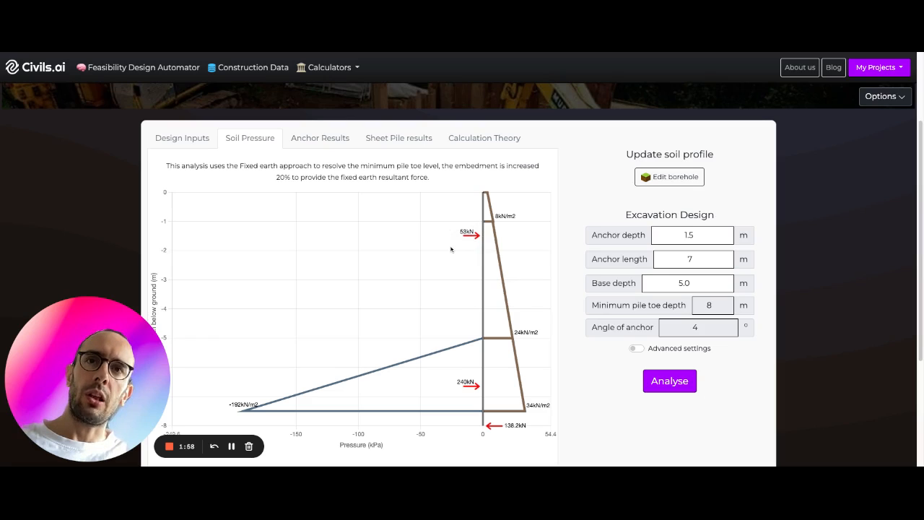
mouse_move(555, 364)
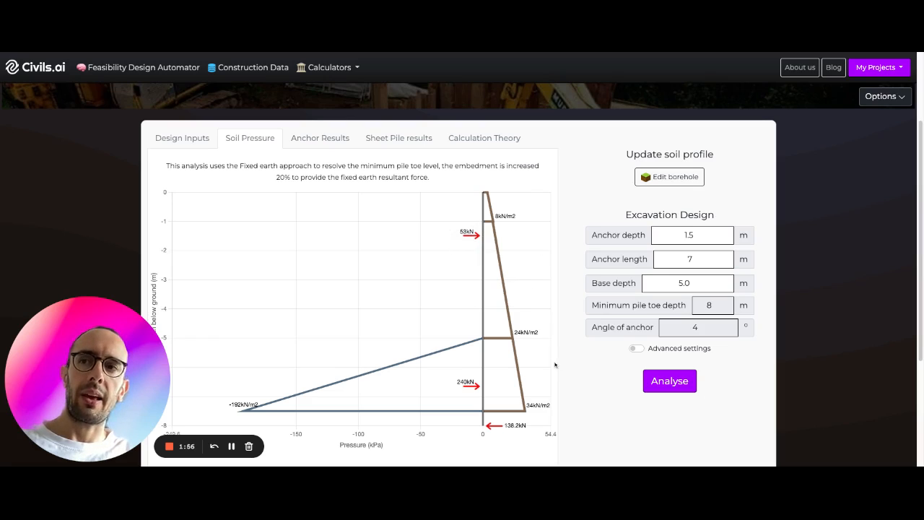
mouse_move(538, 416)
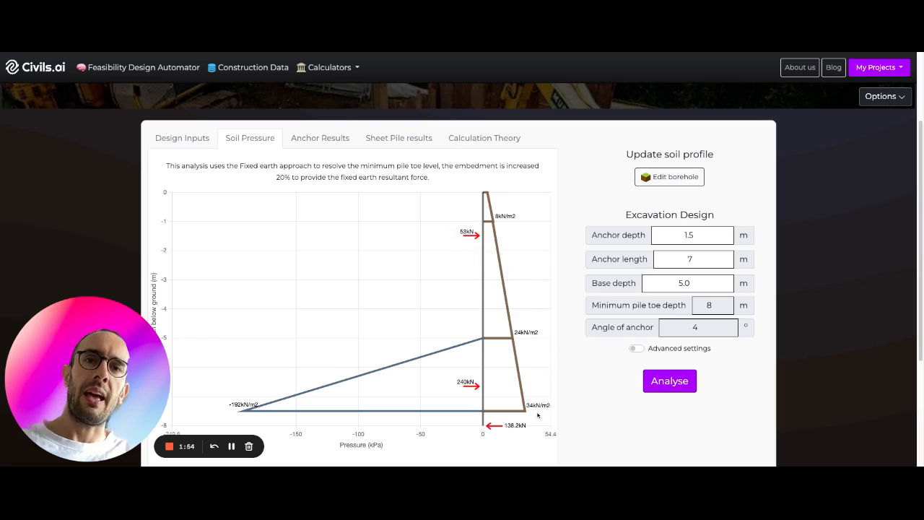
mouse_move(490, 415)
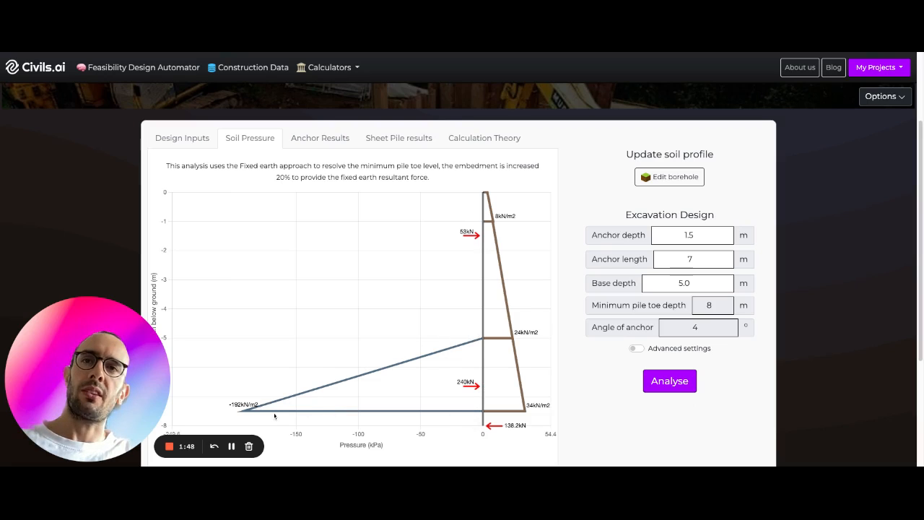
click(321, 139)
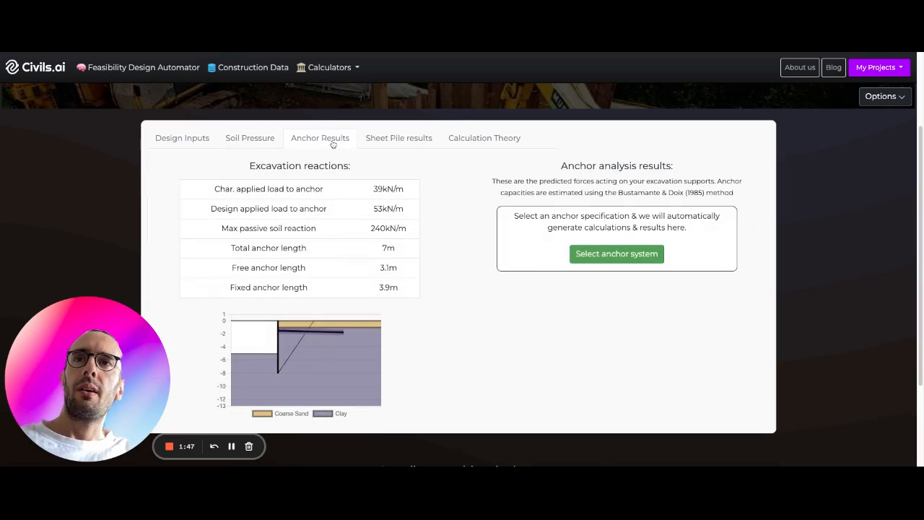
mouse_move(295, 341)
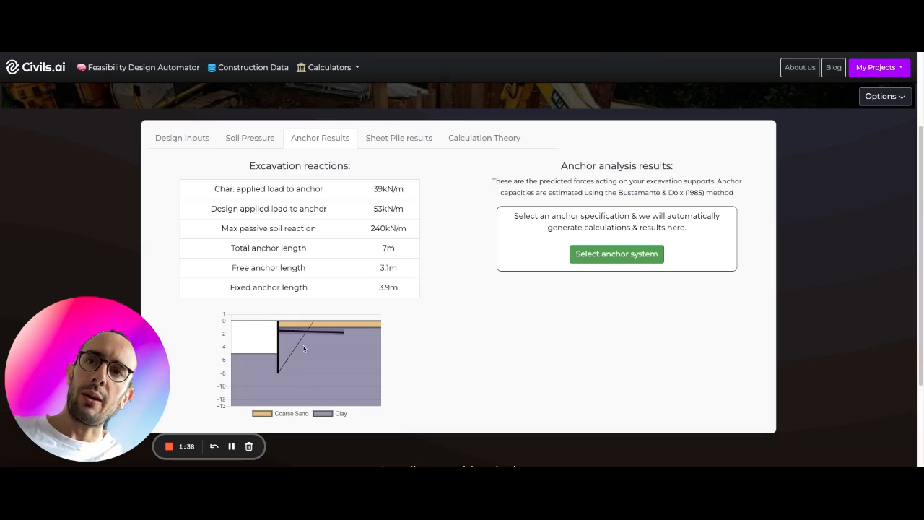
mouse_move(287, 335)
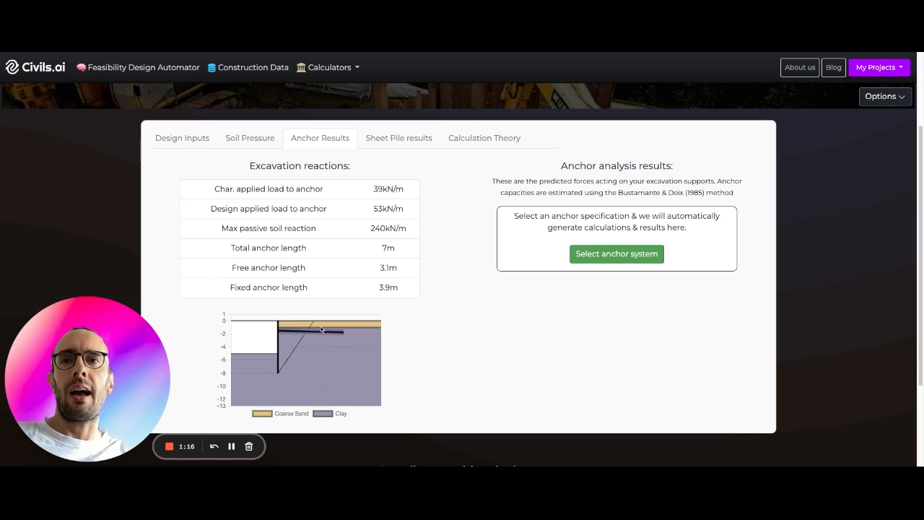
mouse_move(315, 309)
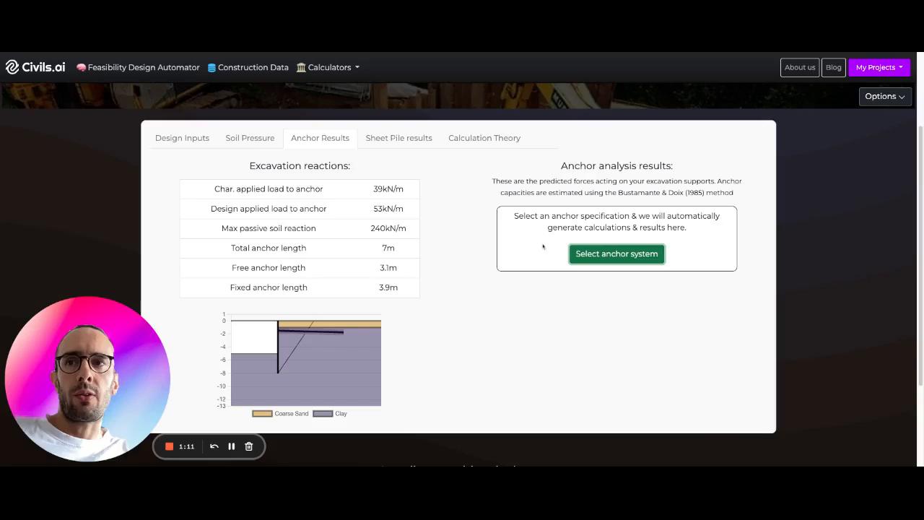
Step: Select the Dextra 32mm steel anchor, confirm its passing anchor result, and move to Sheet Pile results
click(615, 255)
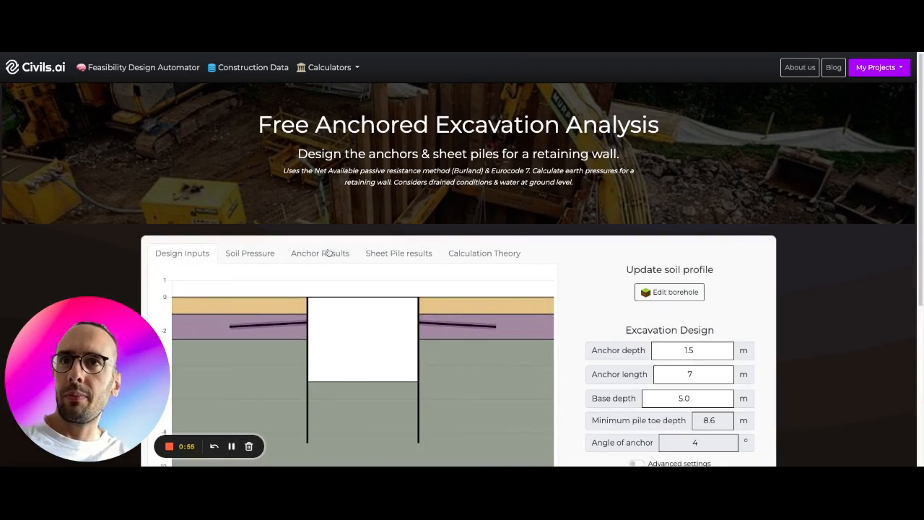
click(320, 253)
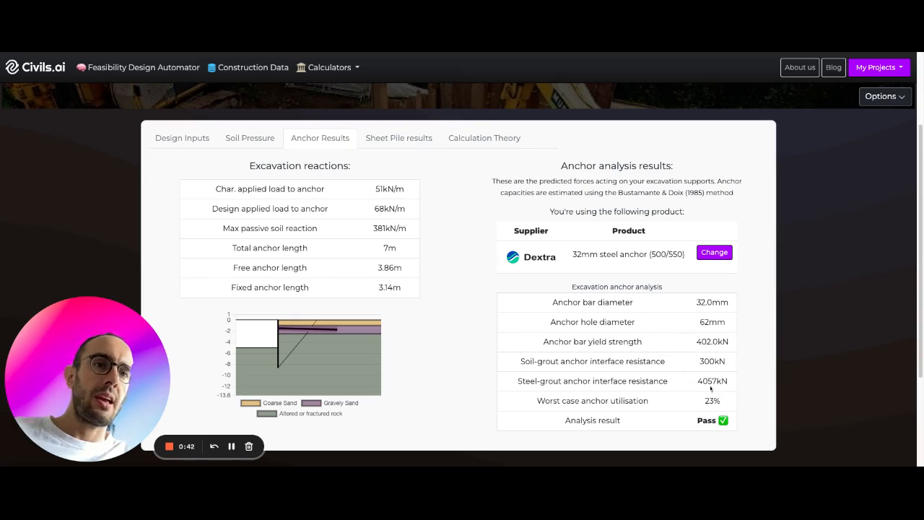
click(399, 139)
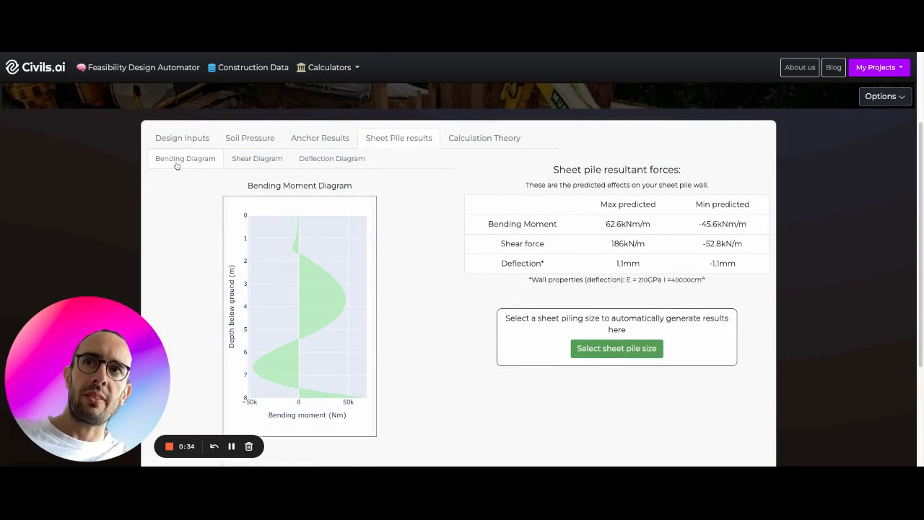
Step: Review the wall deflection and bending diagrams, then start selecting a sheet pile section
click(332, 158)
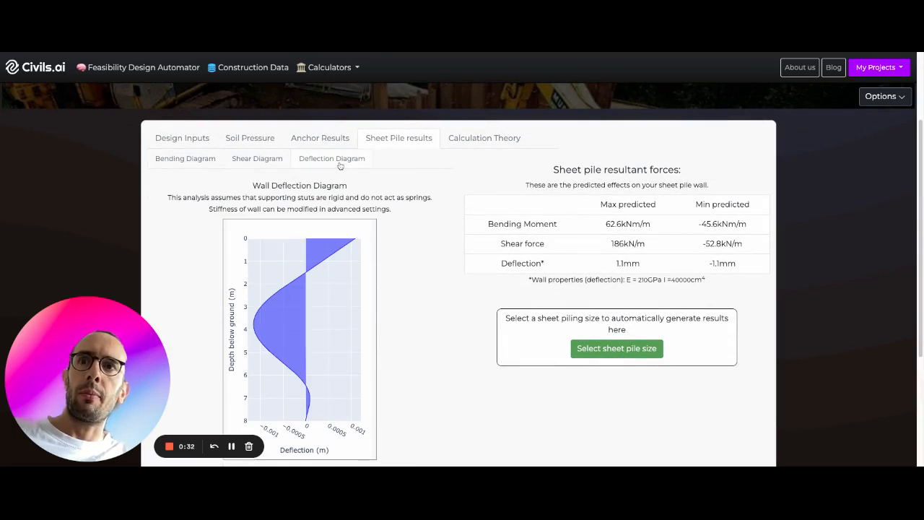
click(184, 158)
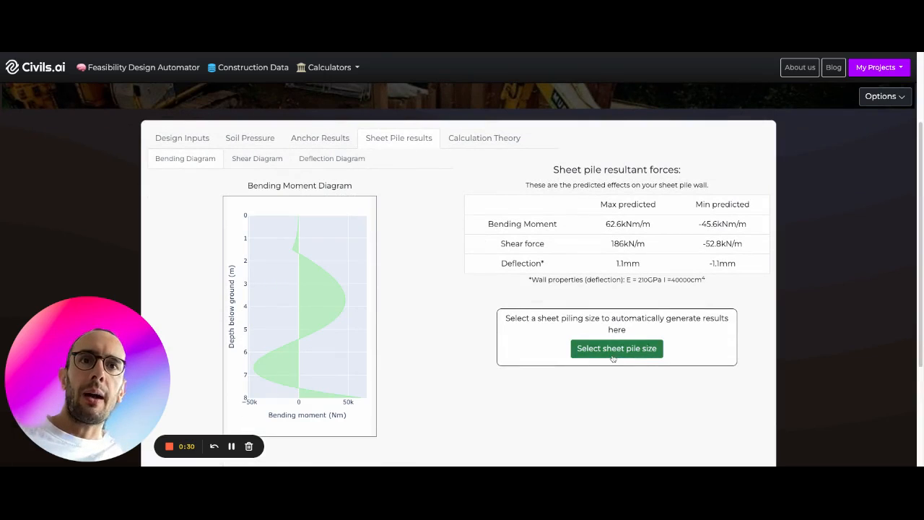
click(616, 348)
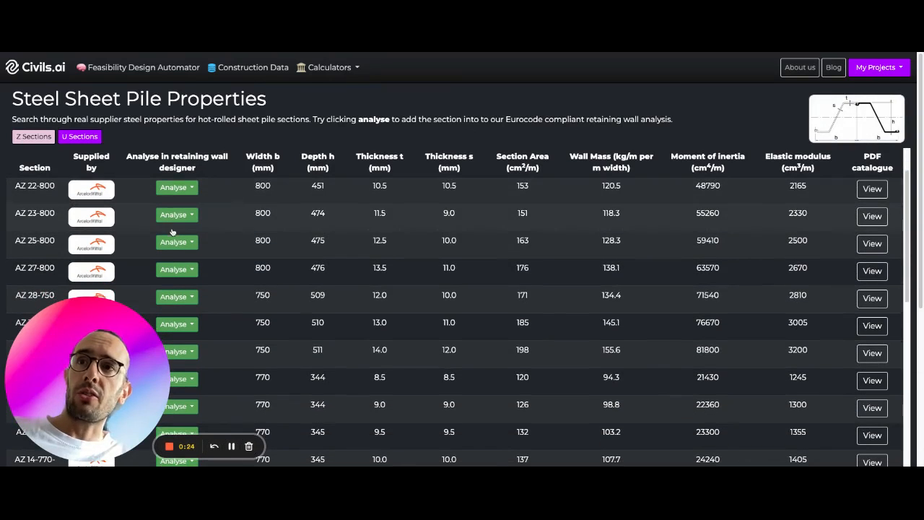
Step: Run the anchored excavation analysis with the AZ 23-800 section and review the passing sheet pile and anchor checks
click(177, 213)
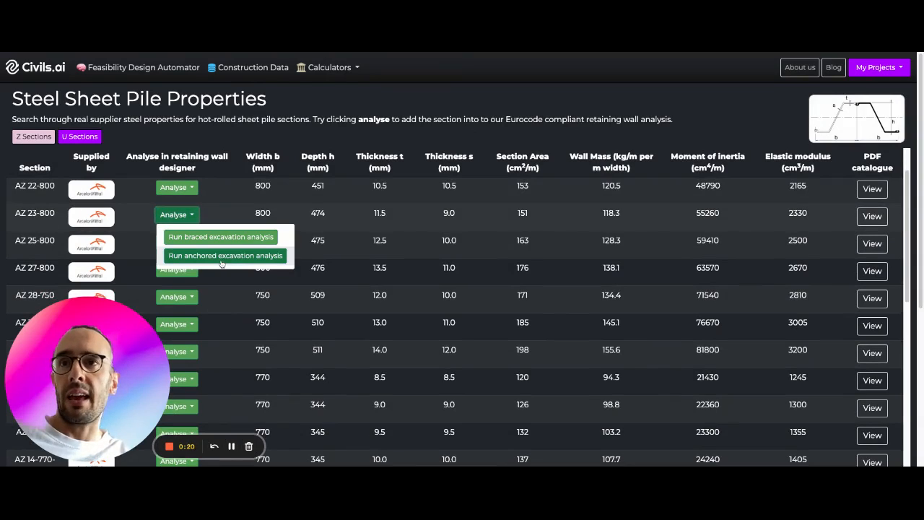
click(225, 254)
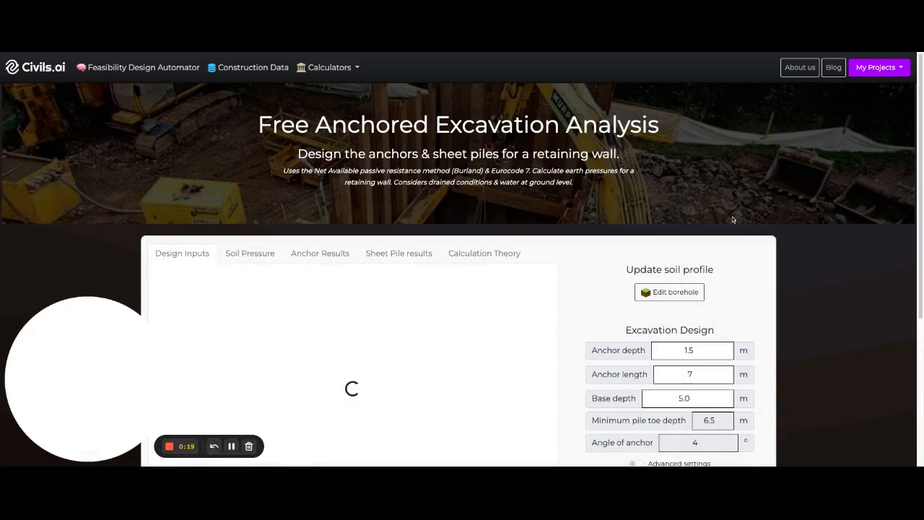
scroll(up, 3)
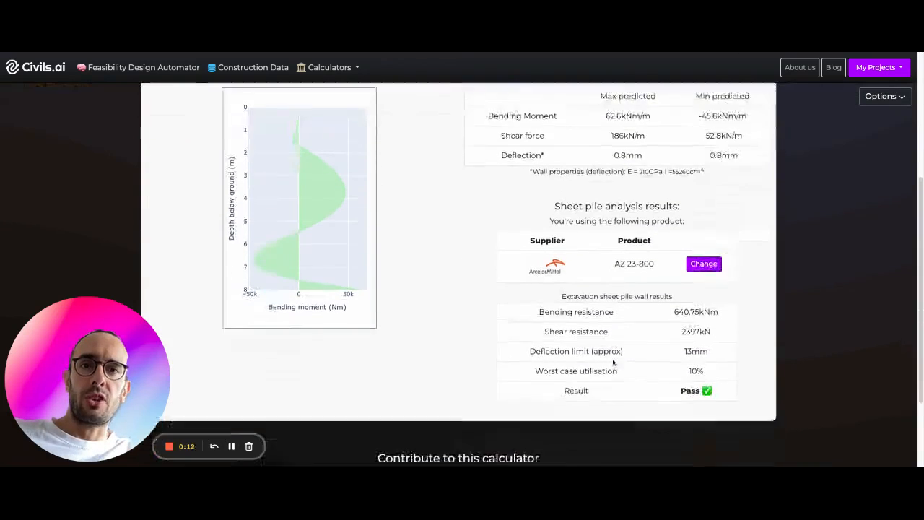
scroll(down, 3)
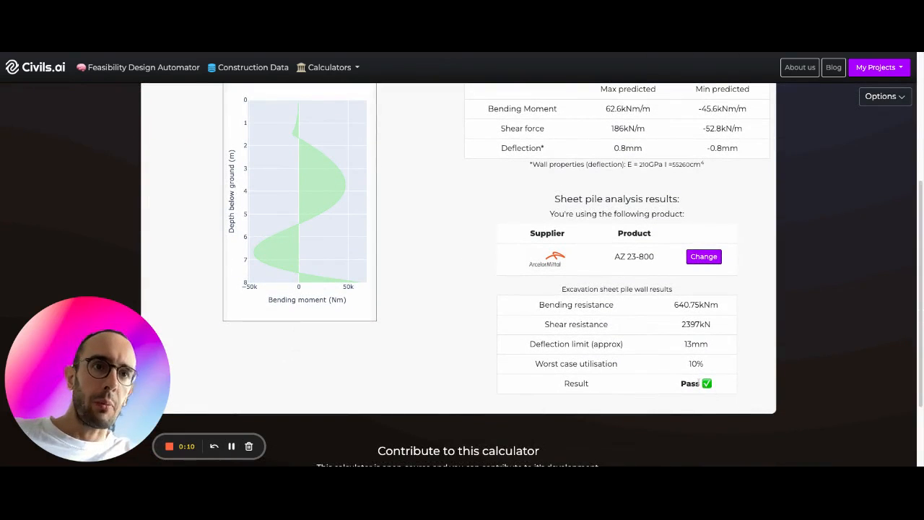
scroll(up, 3)
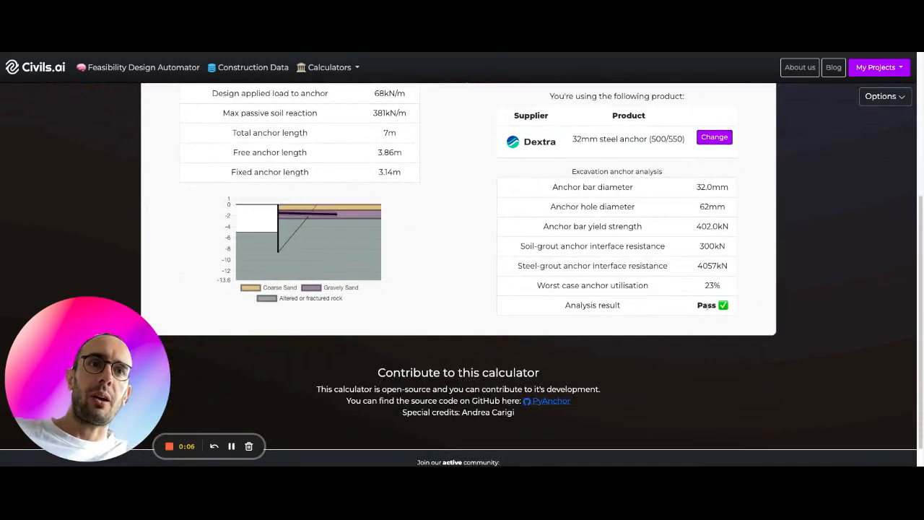
scroll(up, 3)
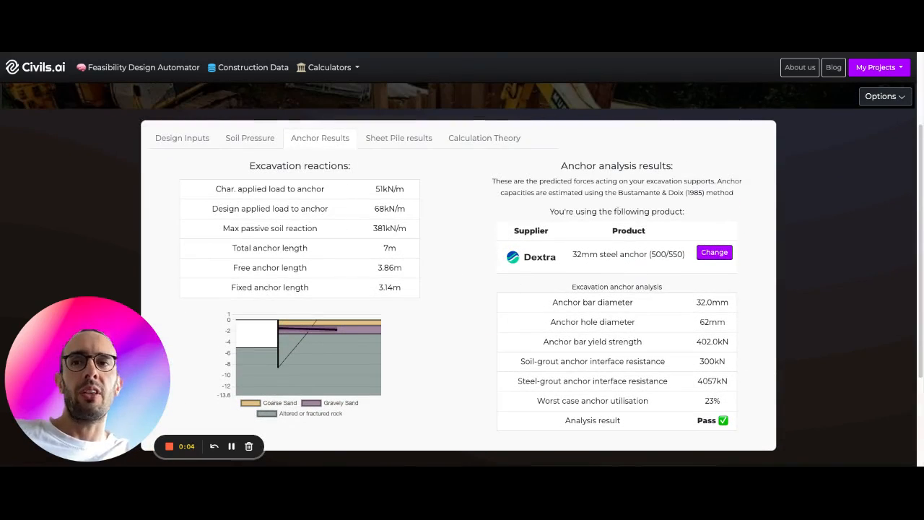